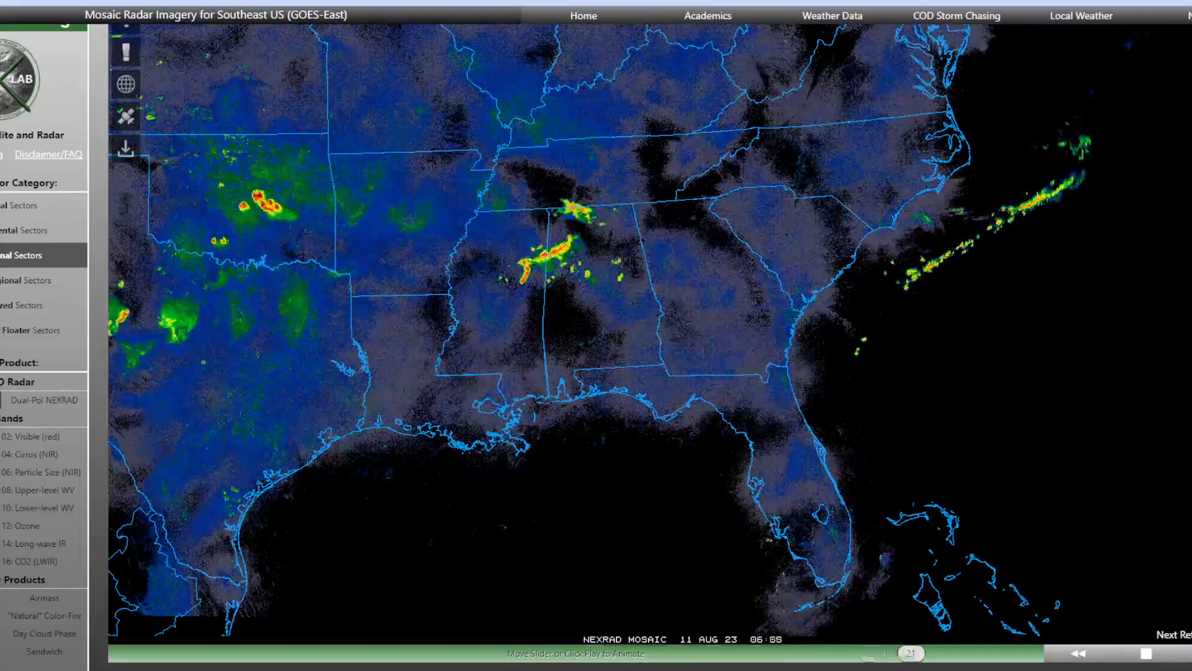
Step: Scrub the Southeast radar mosaic loop back through the 06:15, 05:30 and 04:25 UTC frames
{"action": "left_click_drag", "start_coordinate": [910, 655], "coordinate": [362, 654]}
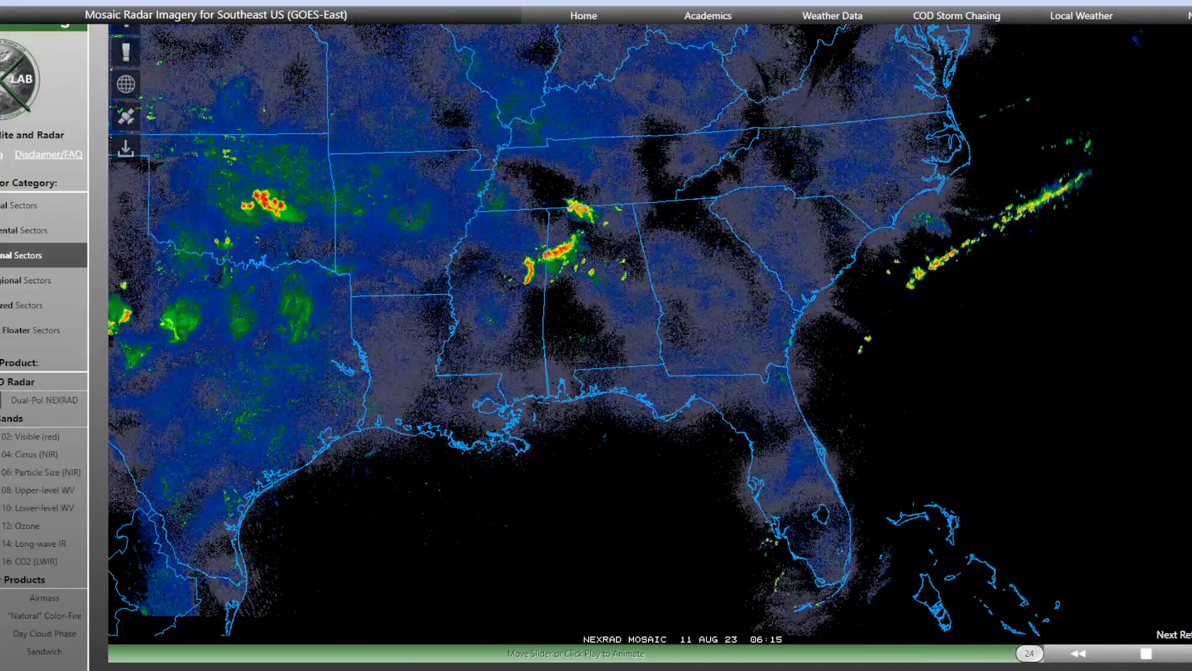
{"action": "left_click_drag", "start_coordinate": [1028, 654], "coordinate": [791, 654]}
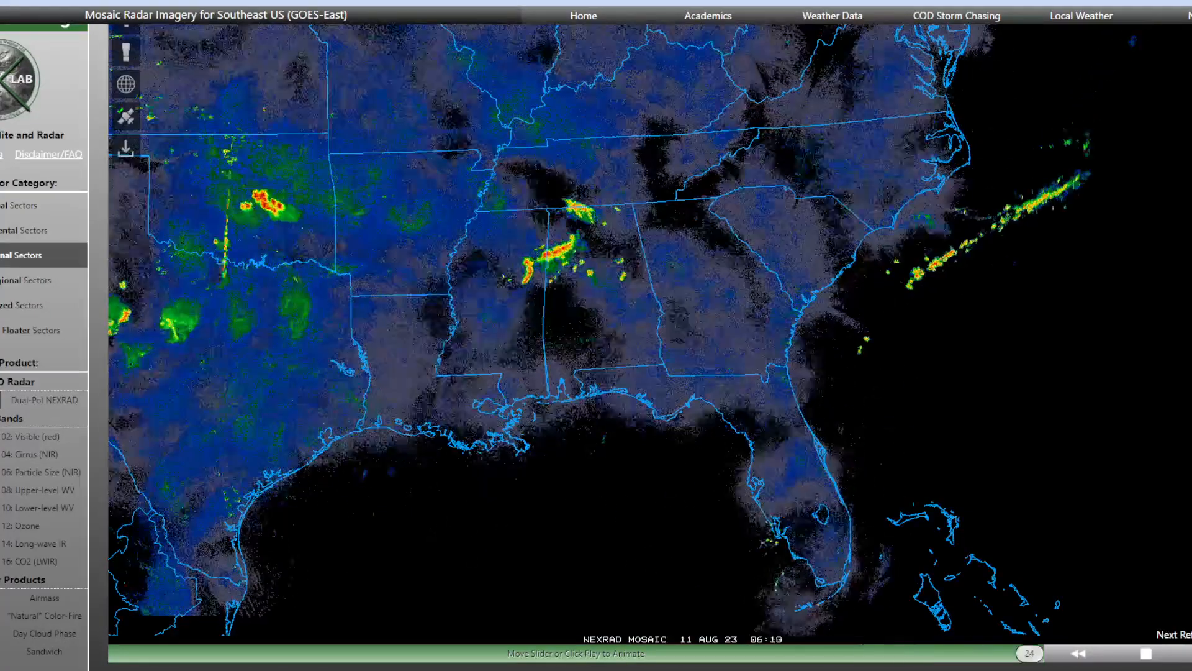
{"action": "left_click_drag", "start_coordinate": [1028, 653], "coordinate": [477, 653]}
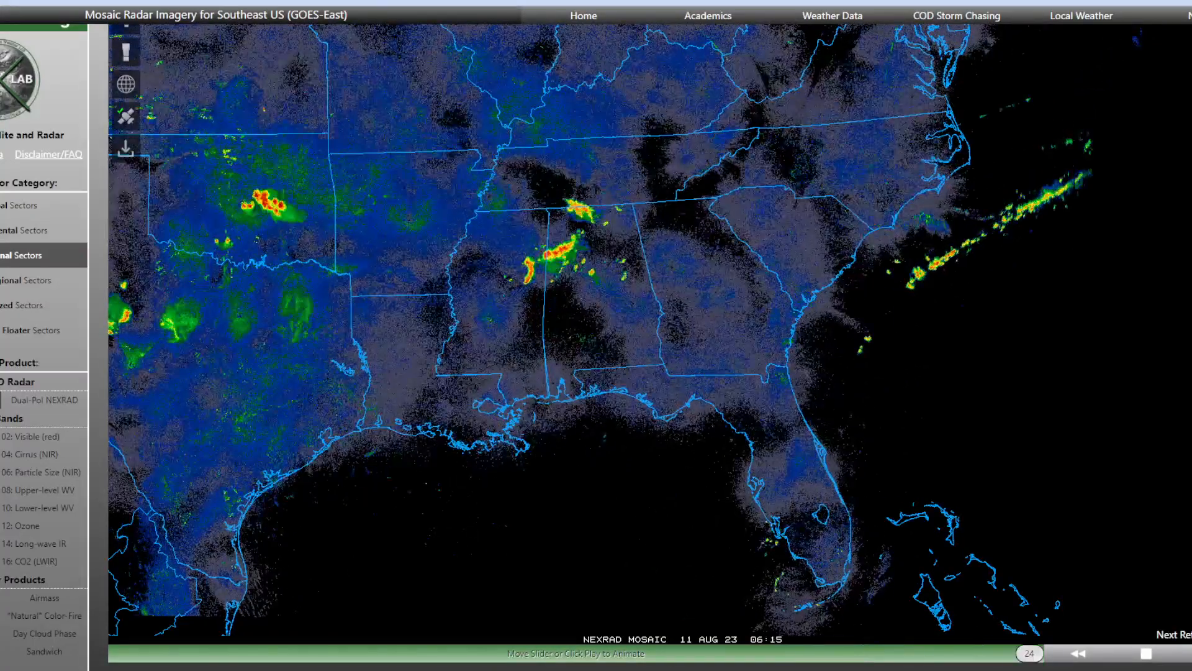
{"action": "left_click_drag", "start_coordinate": [1029, 653], "coordinate": [673, 653]}
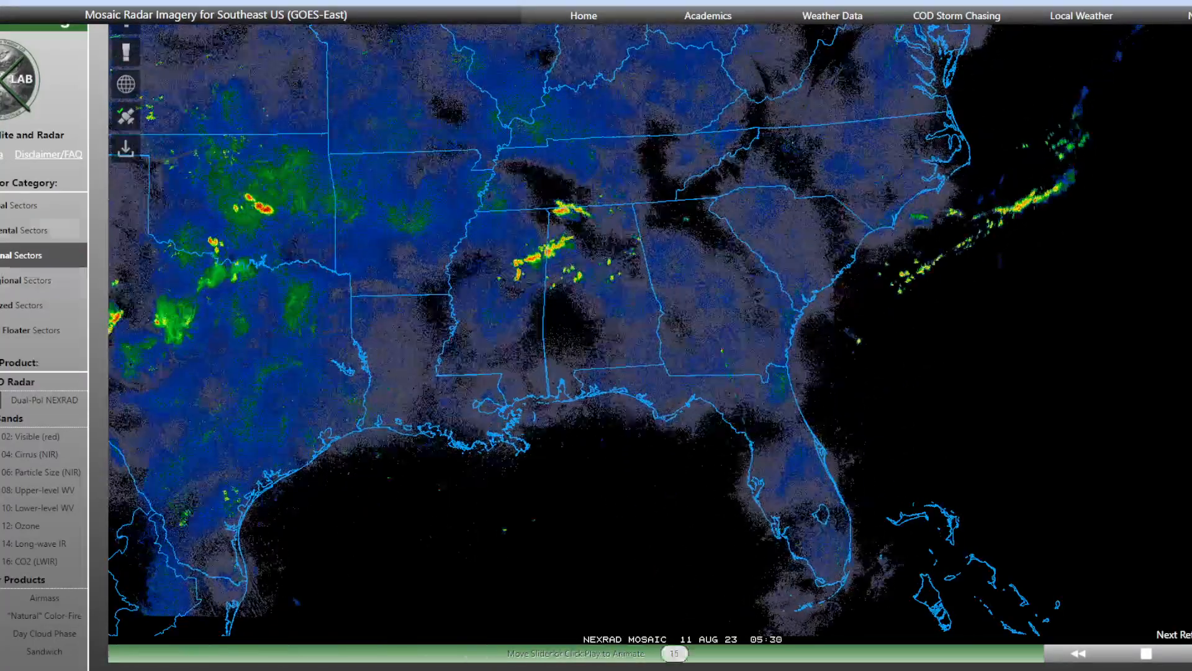
{"action": "left_click_drag", "start_coordinate": [673, 654], "coordinate": [161, 653]}
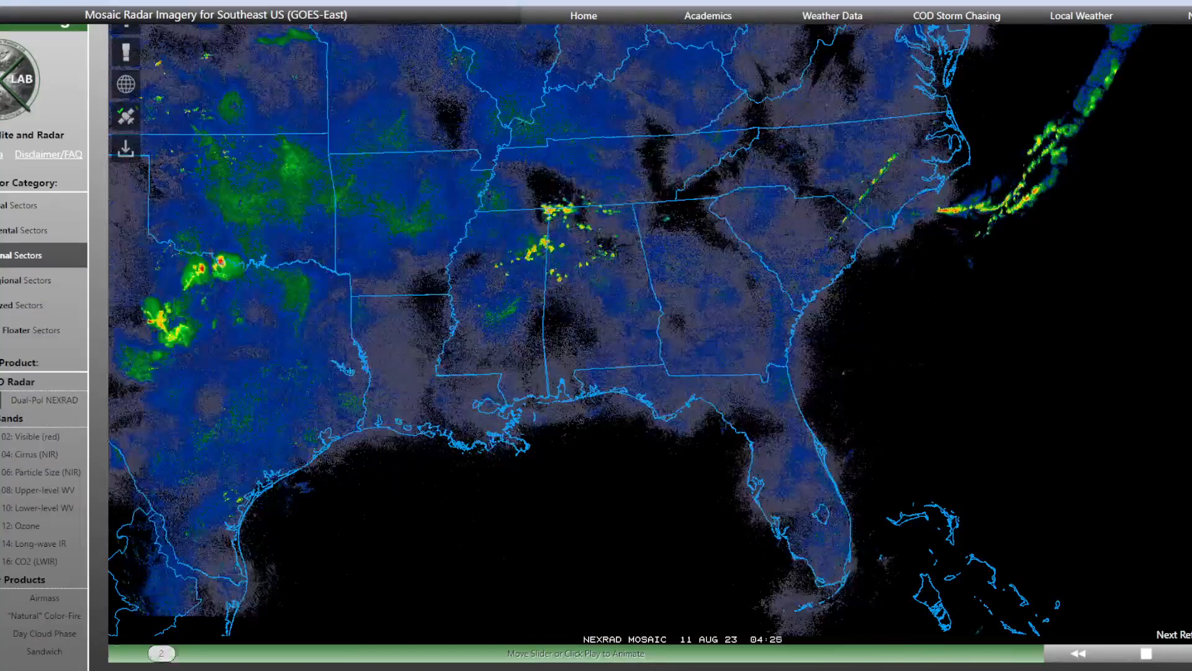
{"action": "left_click_drag", "start_coordinate": [164, 654], "coordinate": [913, 655]}
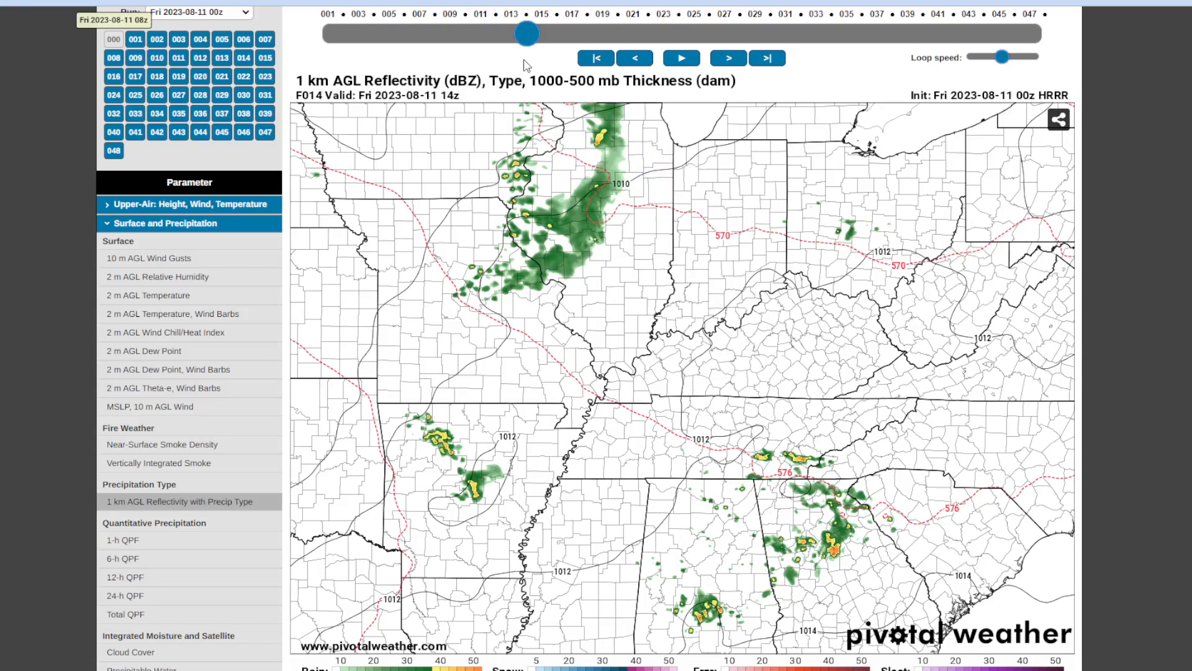
{"action": "mouse_move", "coordinate": [529, 40]}
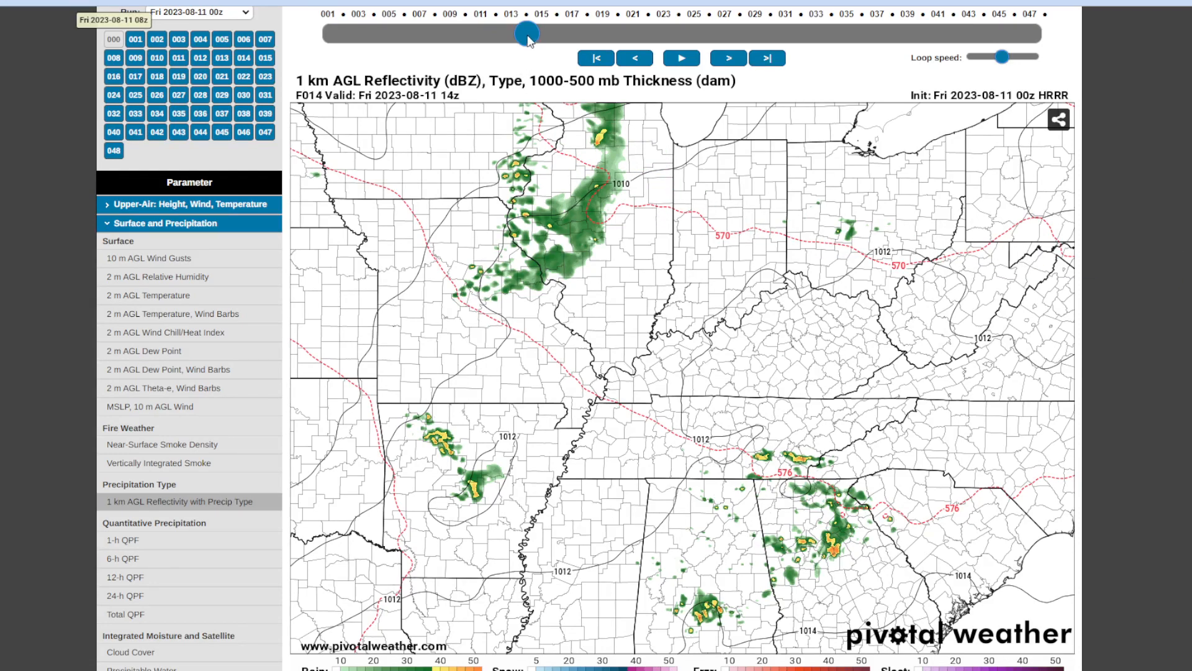
Step: Advance the HRRR 1 km reflectivity through hours 29, 35 and 38 to F039, valid Saturday 15z
{"action": "left_click_drag", "start_coordinate": [526, 32], "coordinate": [601, 33]}
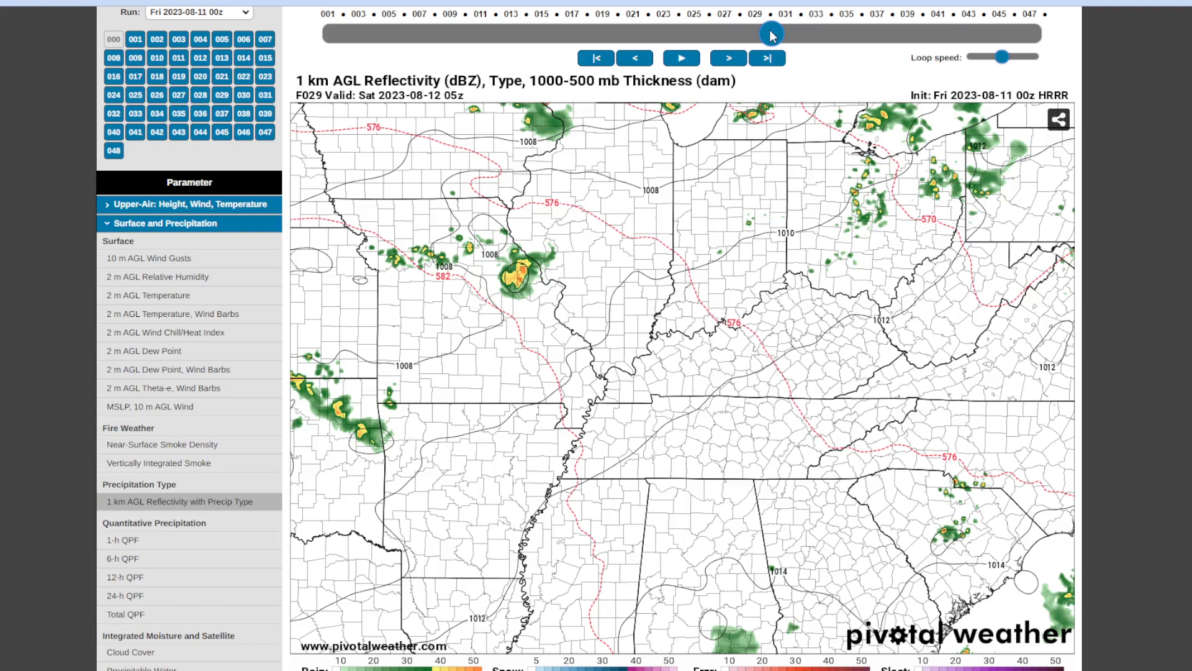
{"action": "left_click_drag", "start_coordinate": [770, 32], "coordinate": [861, 33]}
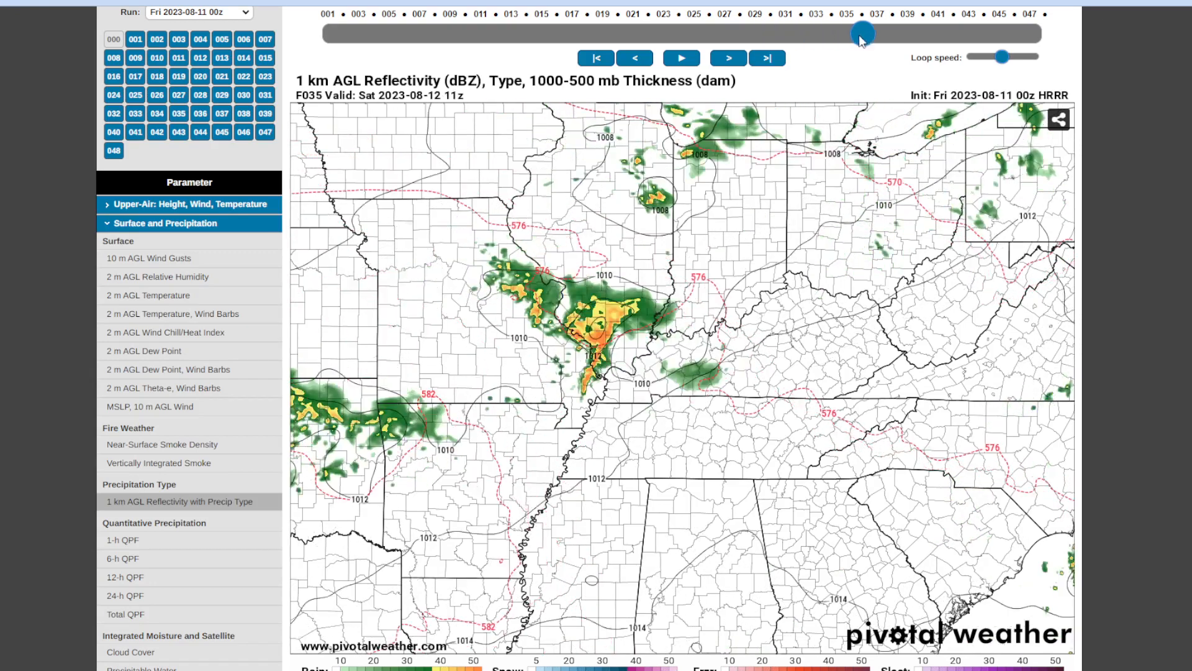
{"action": "left_click_drag", "start_coordinate": [862, 32], "coordinate": [910, 32]}
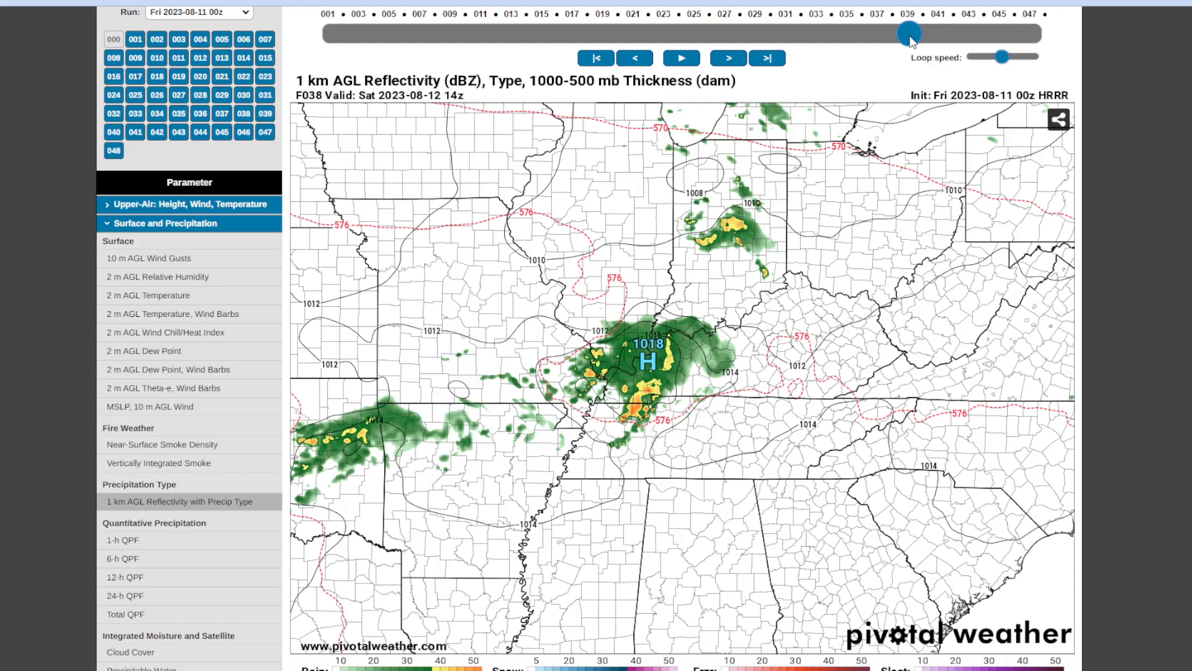
{"action": "left_click", "coordinate": [728, 58]}
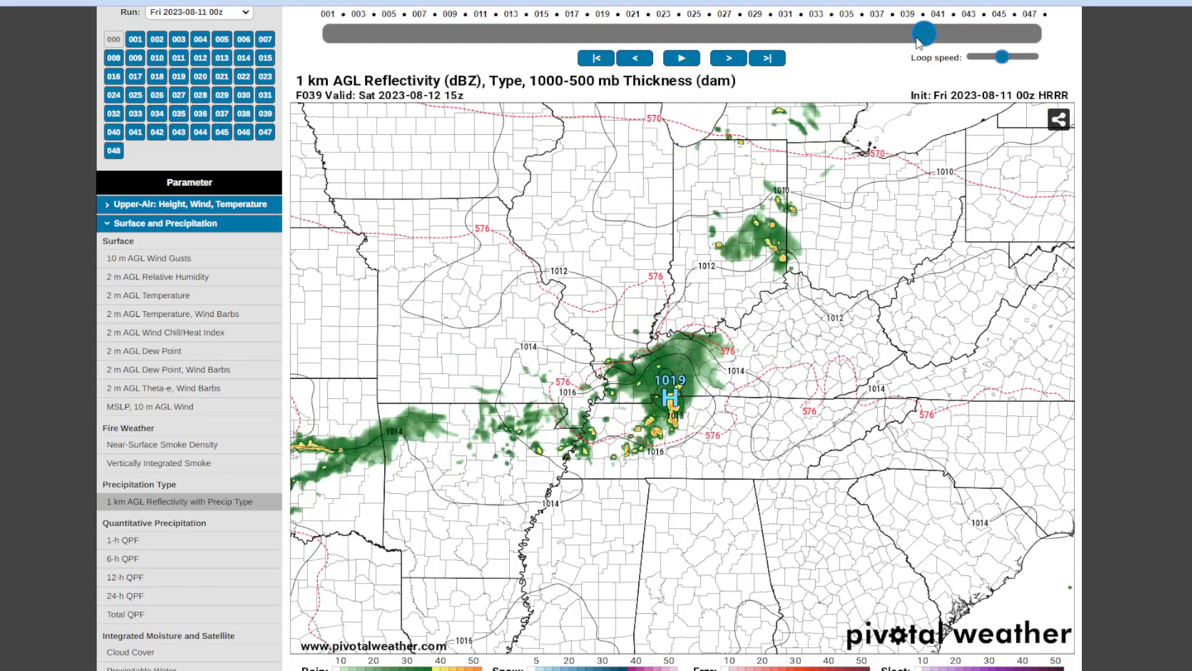
{"action": "left_click_drag", "start_coordinate": [924, 34], "coordinate": [998, 33]}
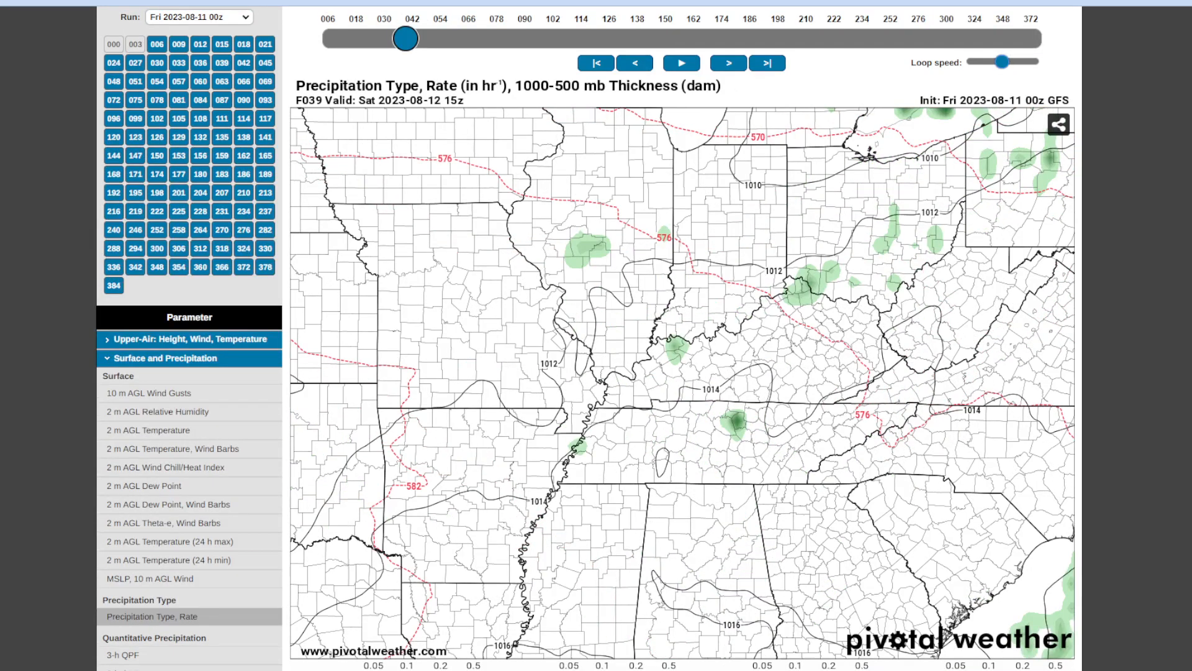
Step: Step the GFS precipitation type/rate forecast through hours 51, 66, 93, 111 and 132 to F135
{"action": "left_click_drag", "start_coordinate": [405, 37], "coordinate": [440, 37]}
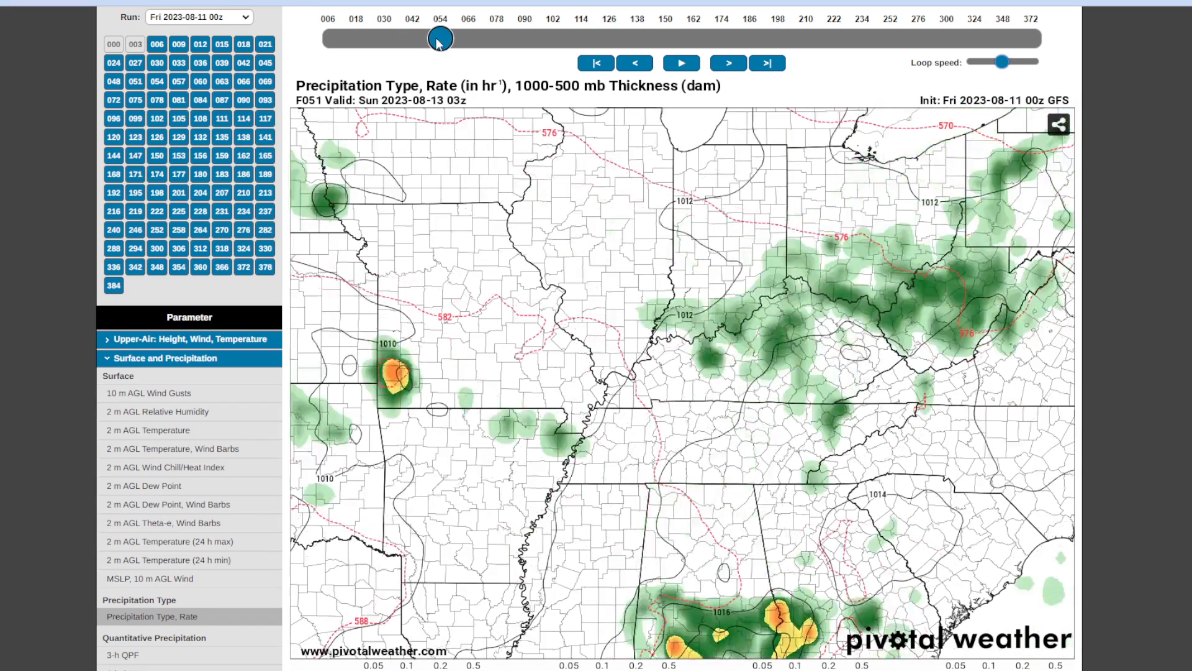
{"action": "left_click_drag", "start_coordinate": [440, 38], "coordinate": [476, 38]}
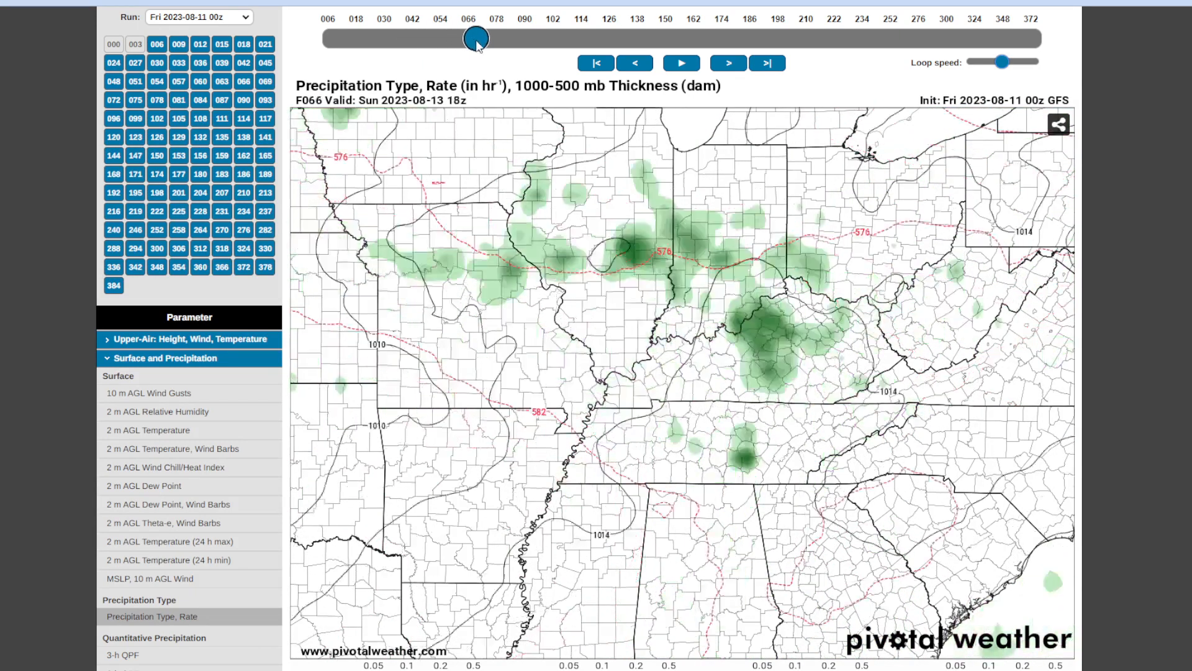
{"action": "left_click_drag", "start_coordinate": [476, 37], "coordinate": [502, 37]}
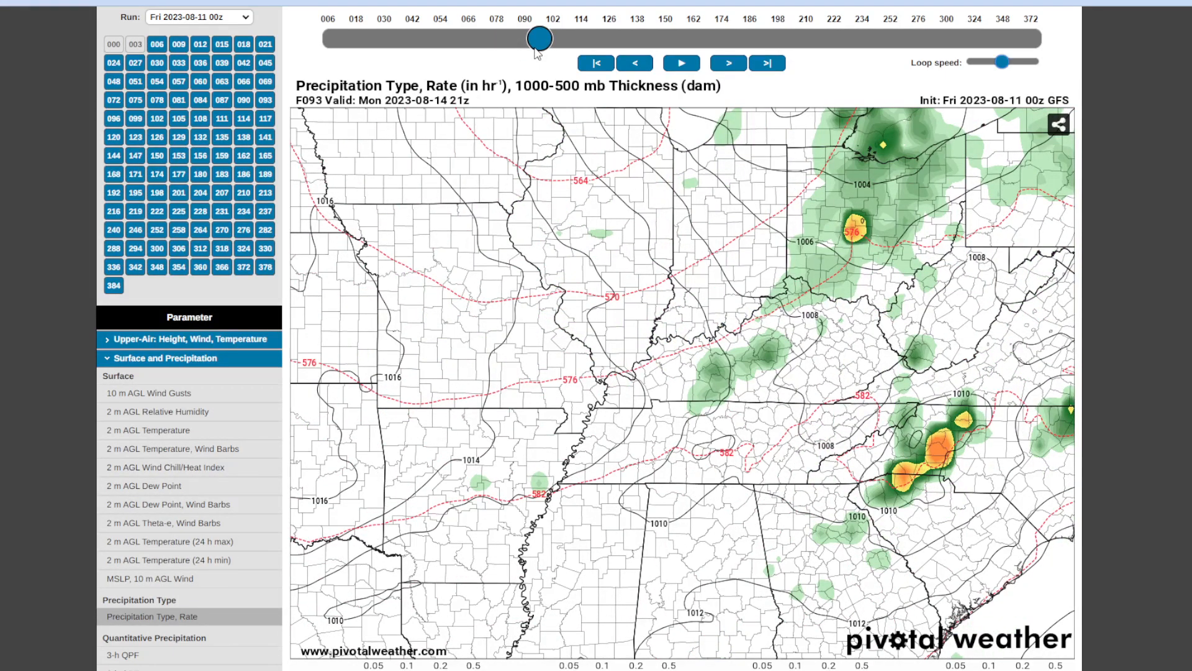
{"action": "left_click", "coordinate": [728, 64]}
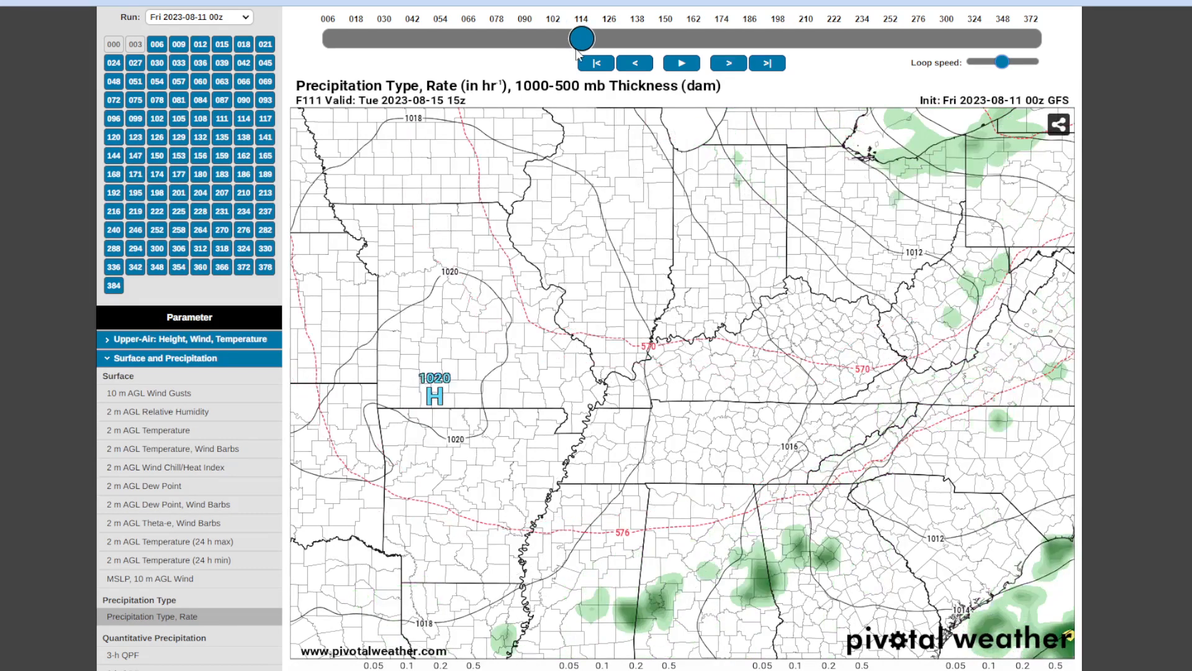
{"action": "left_click", "coordinate": [728, 64]}
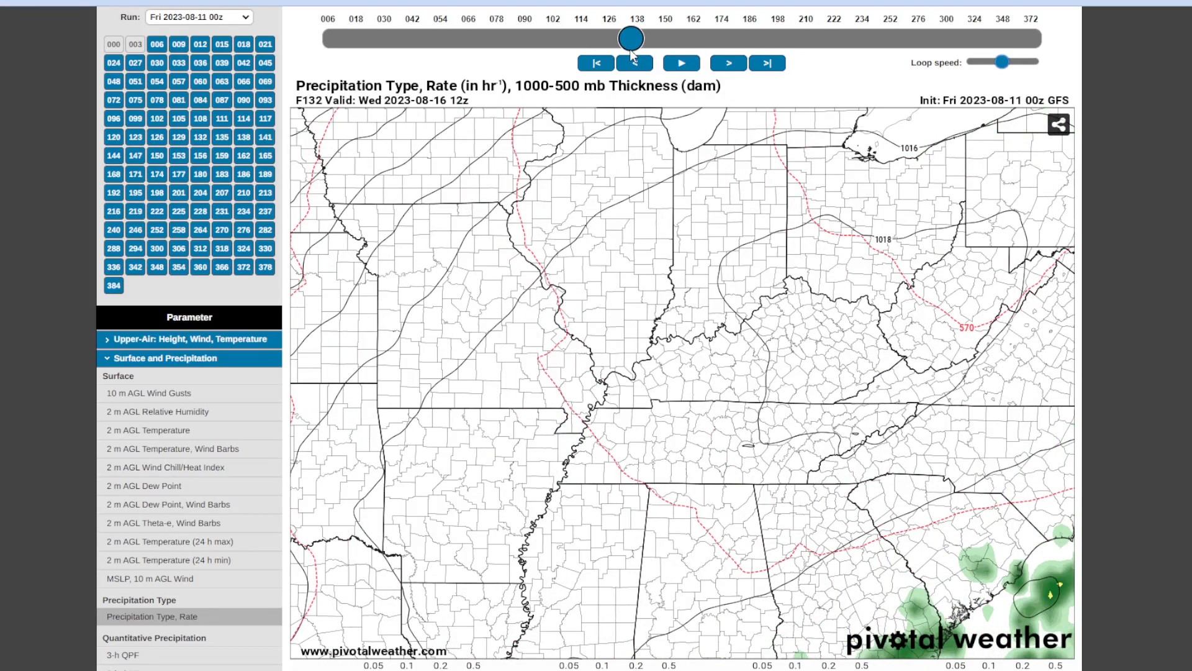
{"action": "left_click", "coordinate": [727, 63]}
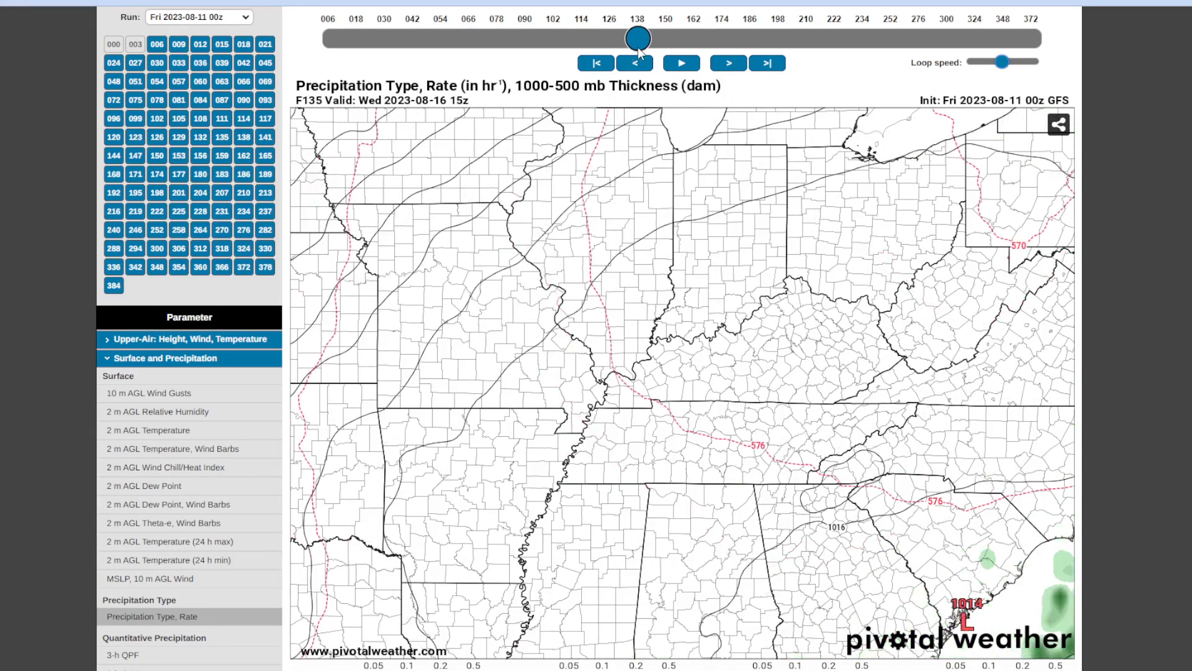